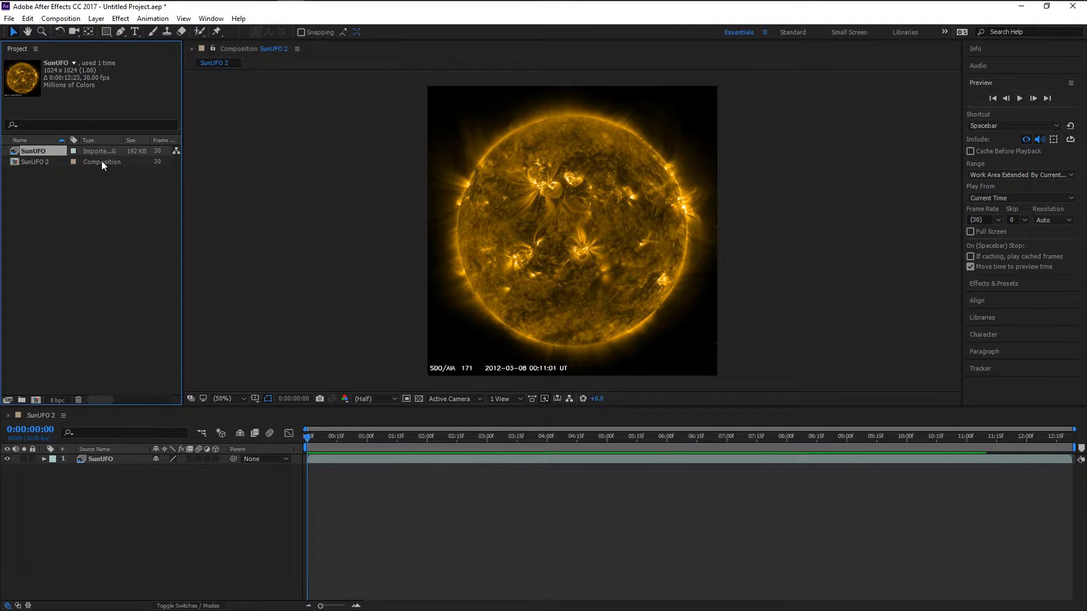
- Play and stop the sun animation preview, then open SunUFO's Interpret Footage > Main settings
left_click(1019, 98)
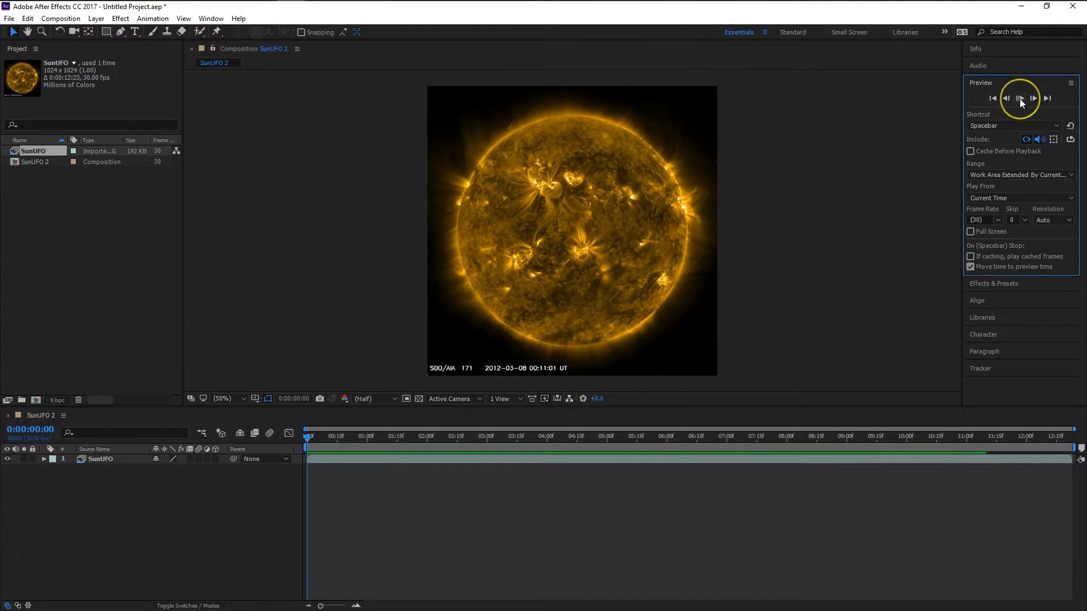
left_click(1019, 98)
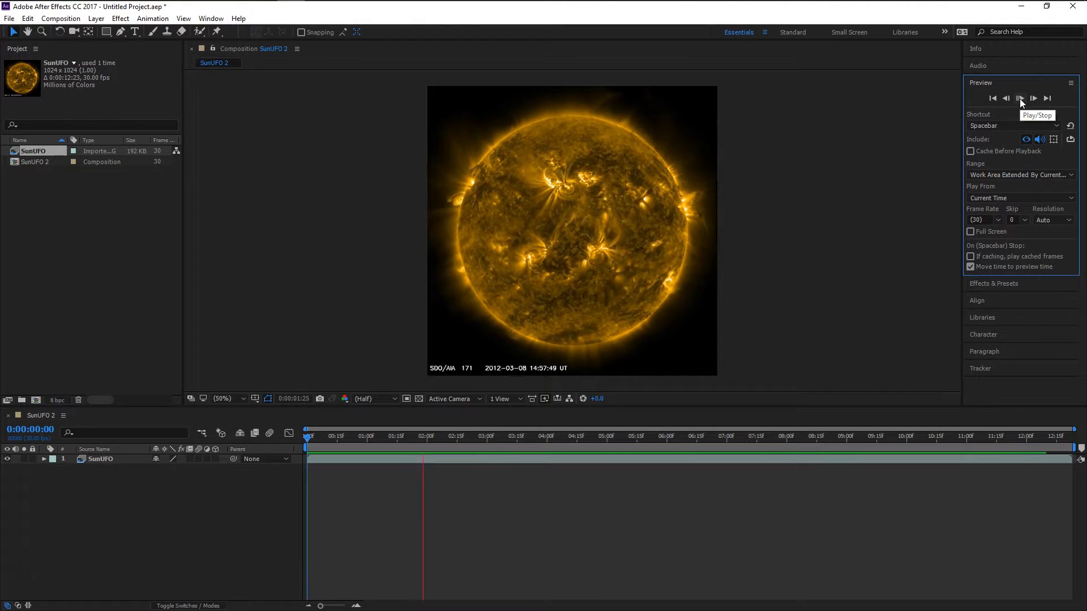
left_click(1019, 98)
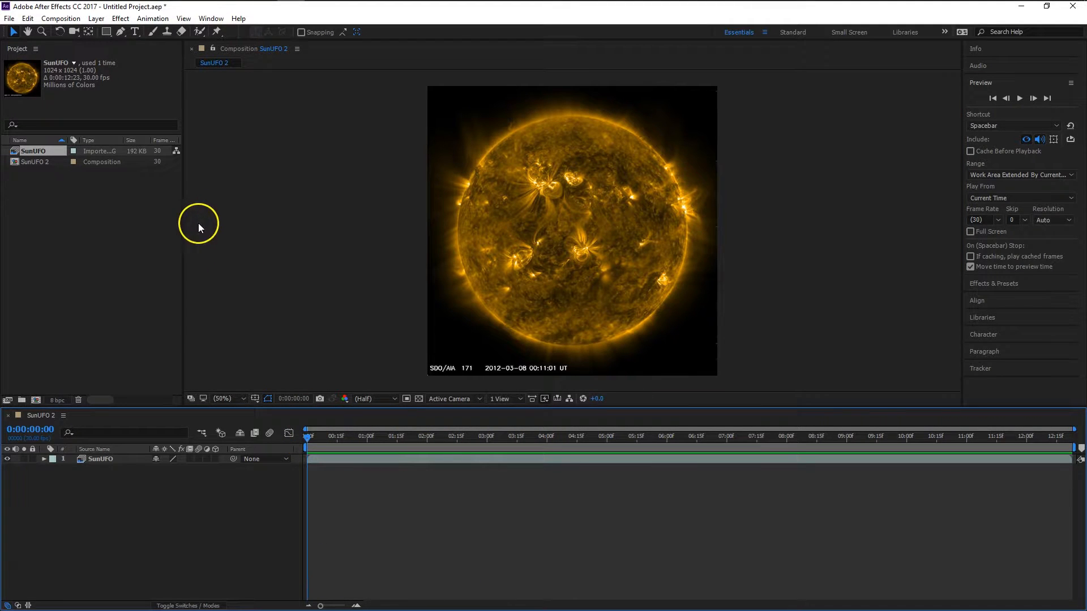
mouse_move(145, 194)
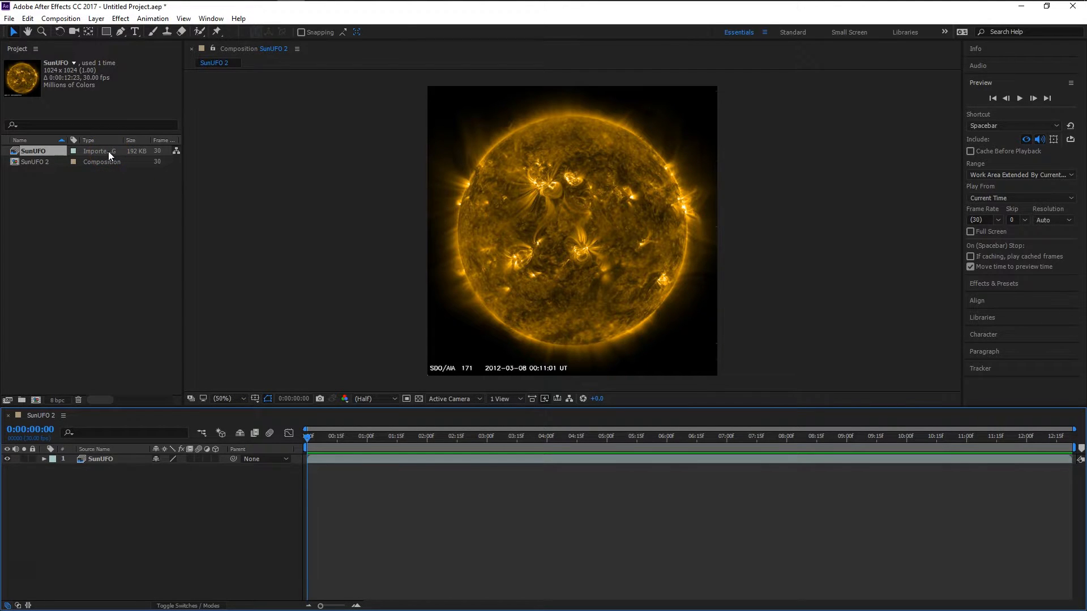
right_click(34, 151)
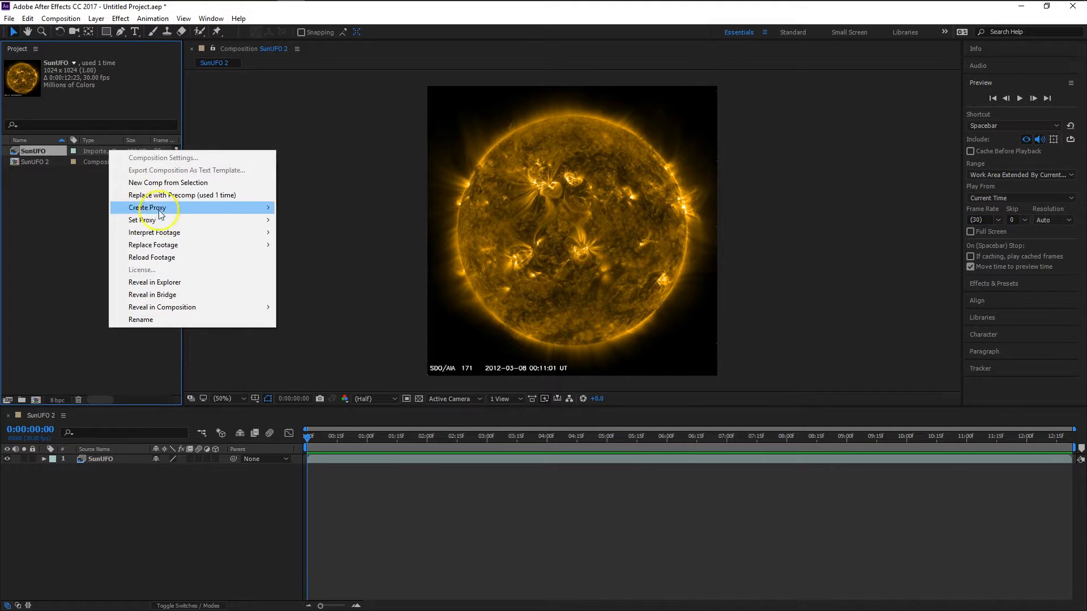
mouse_move(154, 232)
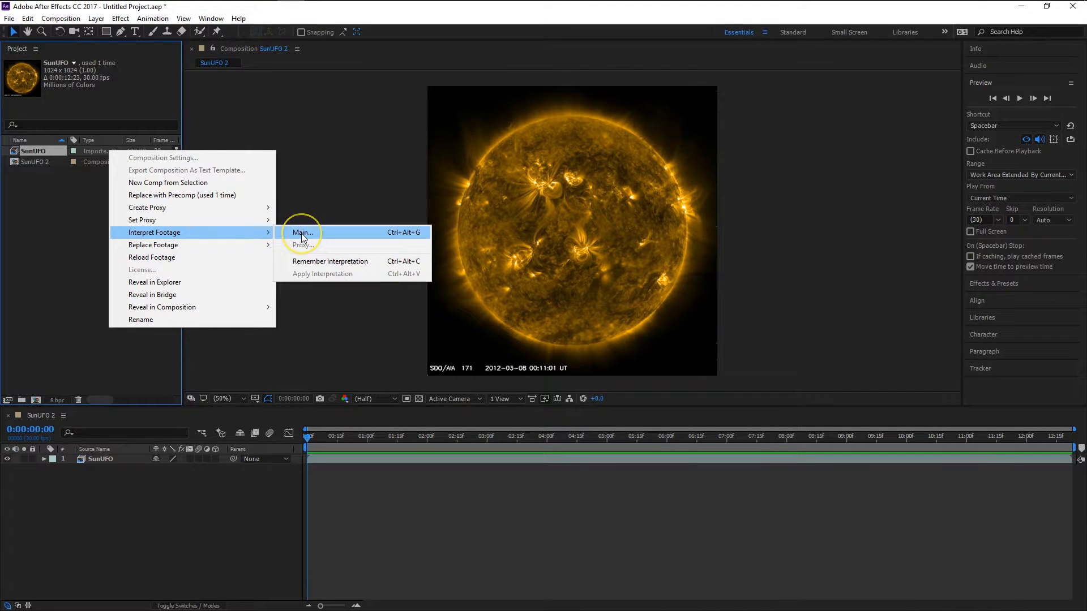
left_click(301, 232)
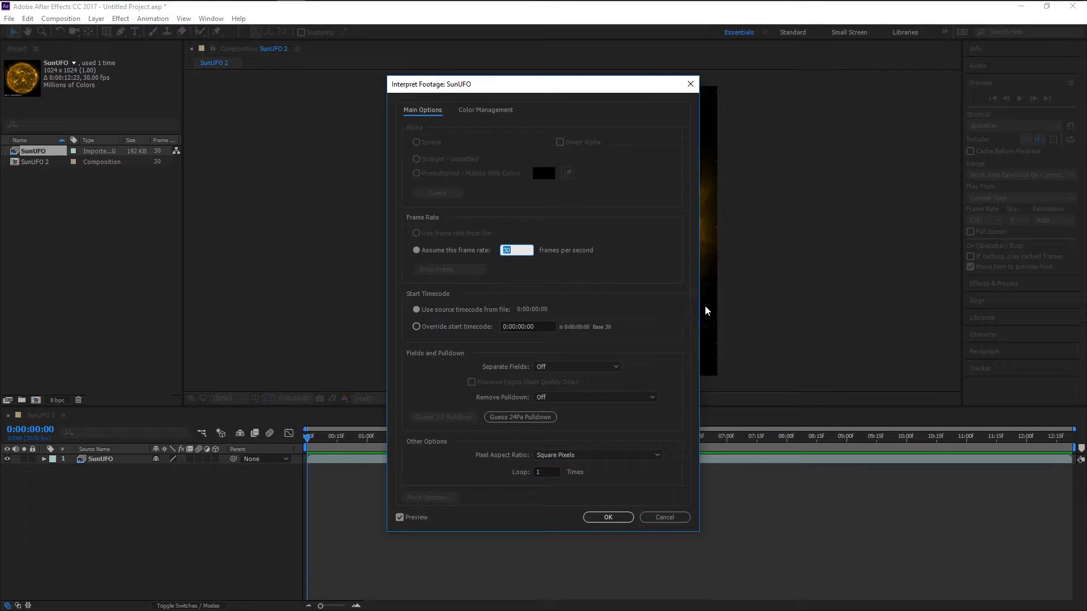
- Set SunUFO's 'Assume this frame rate' value to 60 fps and confirm
type("6")
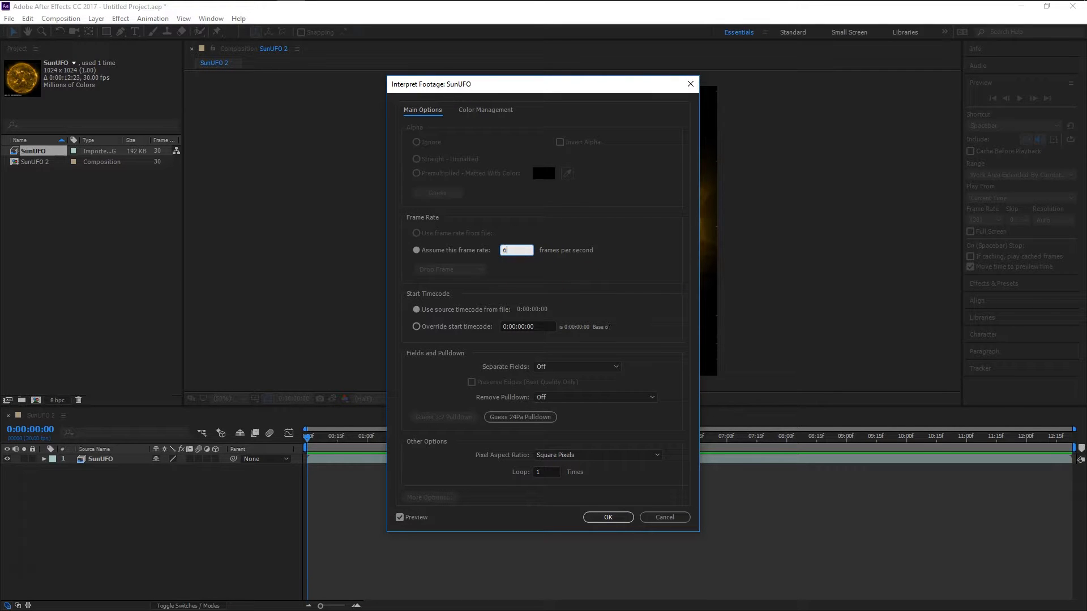
type("60")
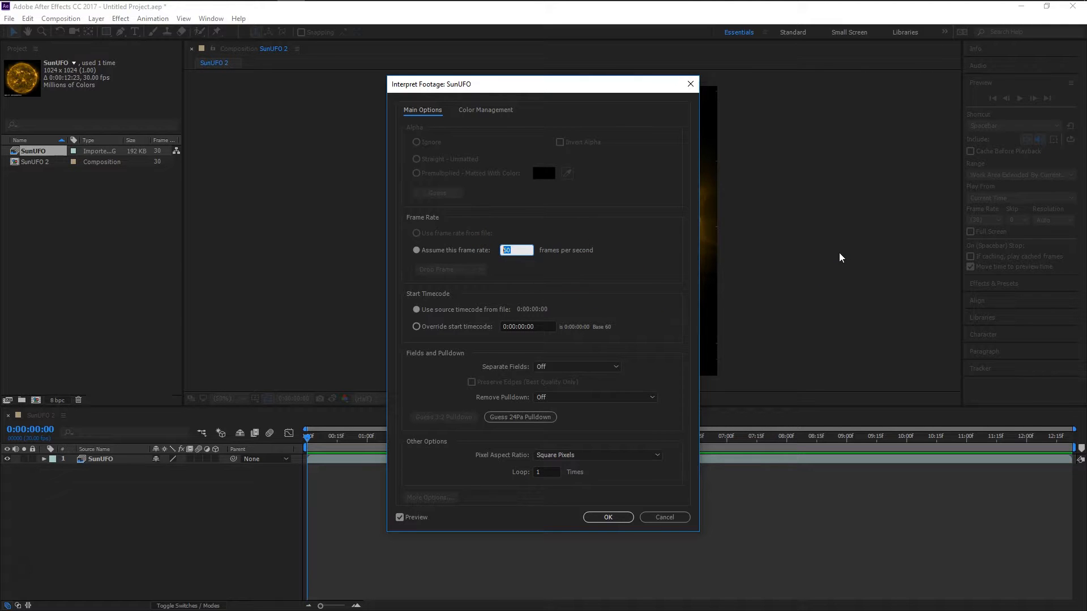
type("15")
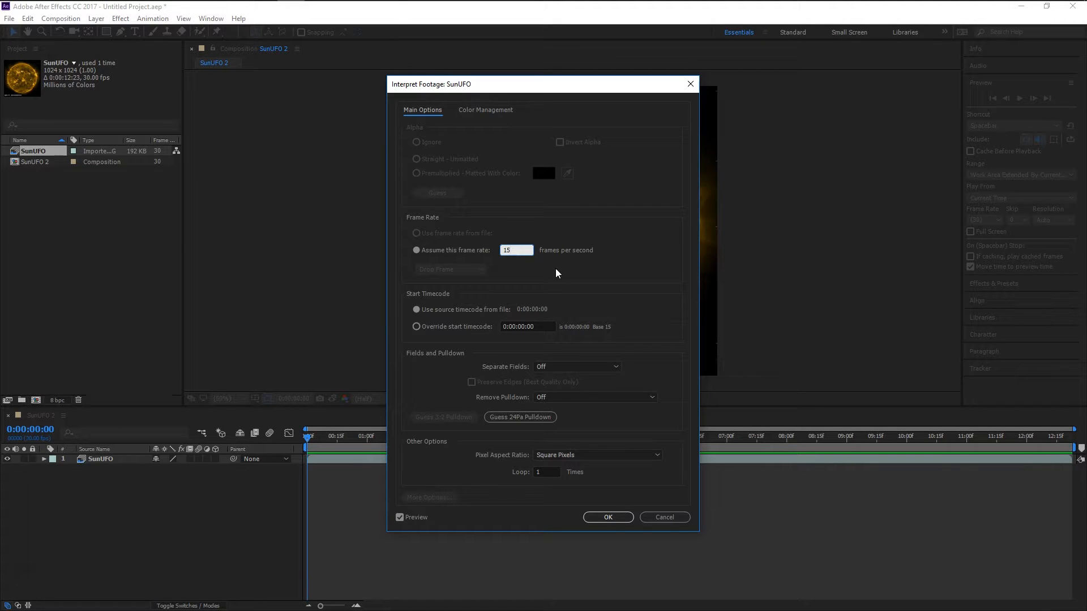
left_click(517, 250)
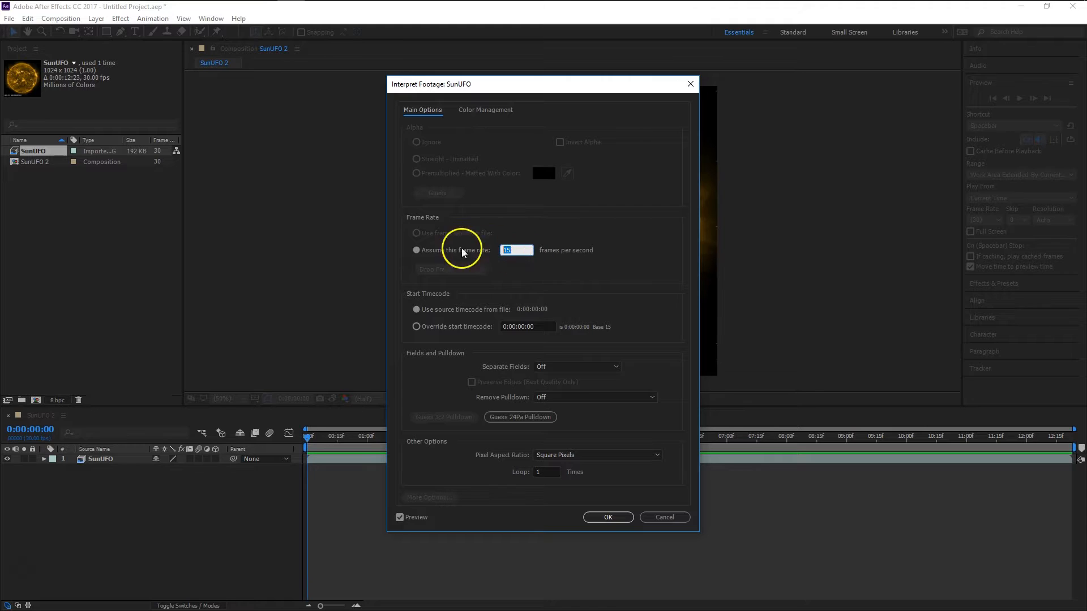
type("60")
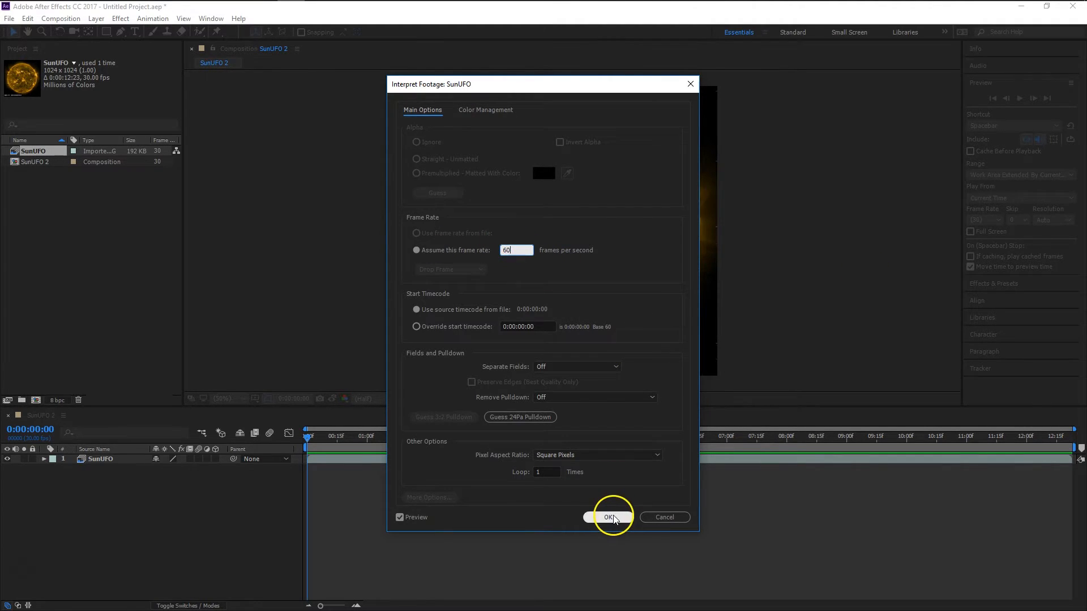
left_click(608, 517)
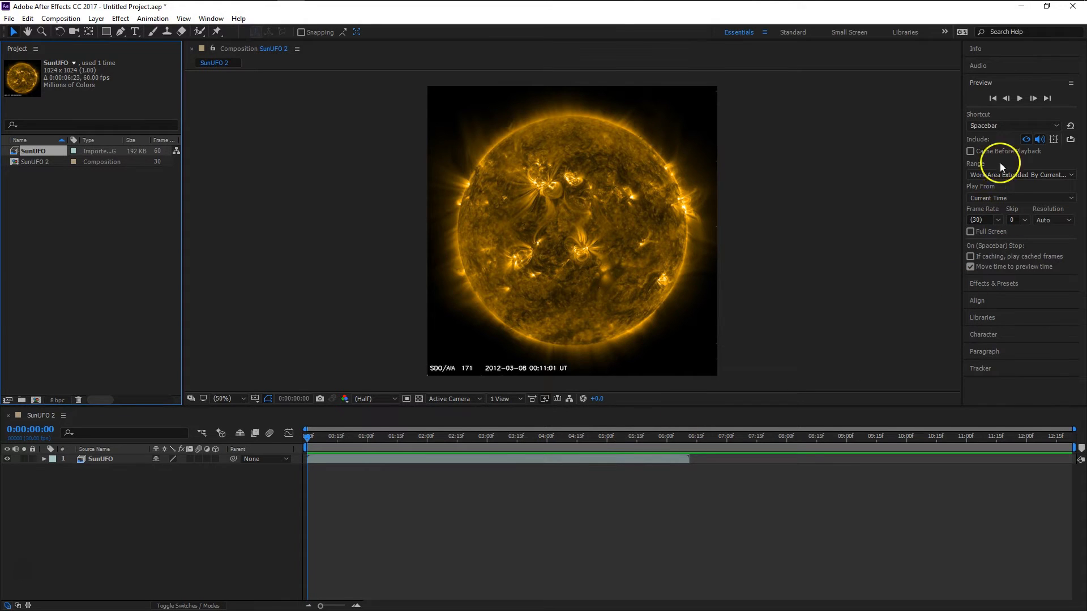
left_click(1019, 98)
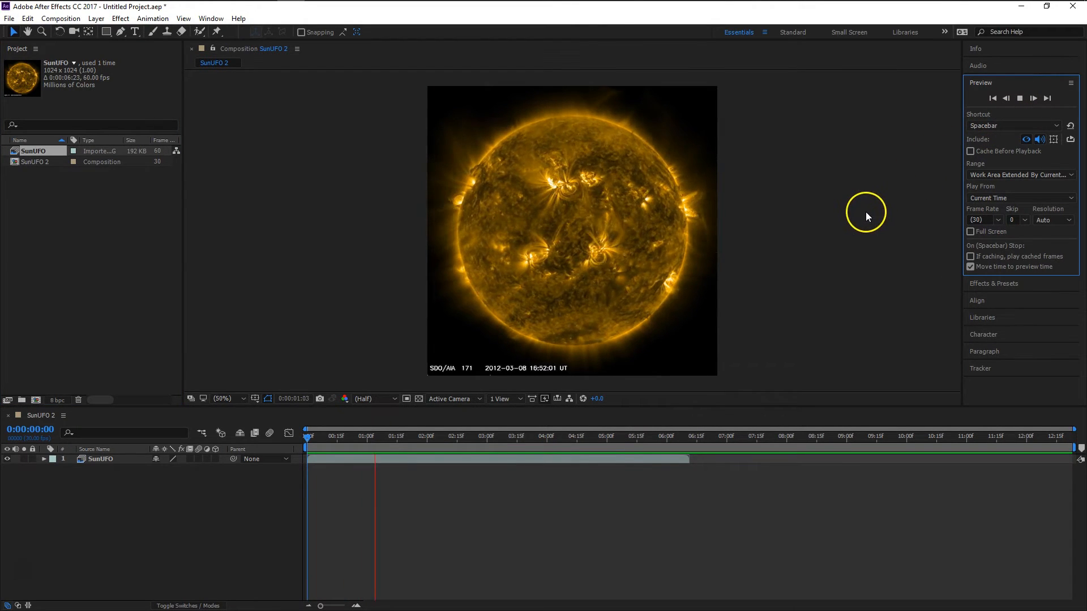
left_click(1032, 98)
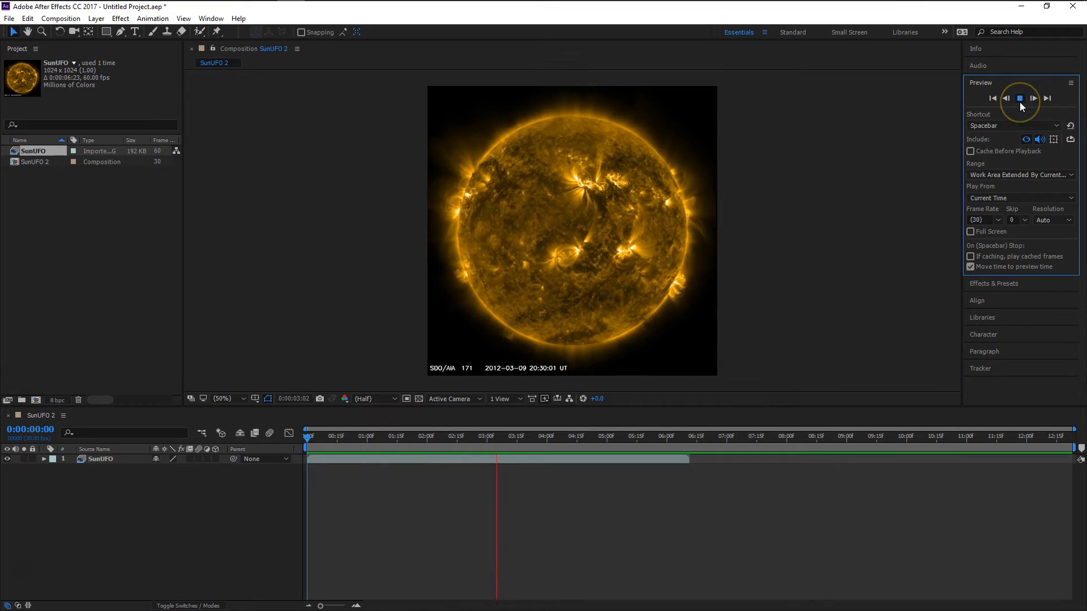
left_click(1019, 98)
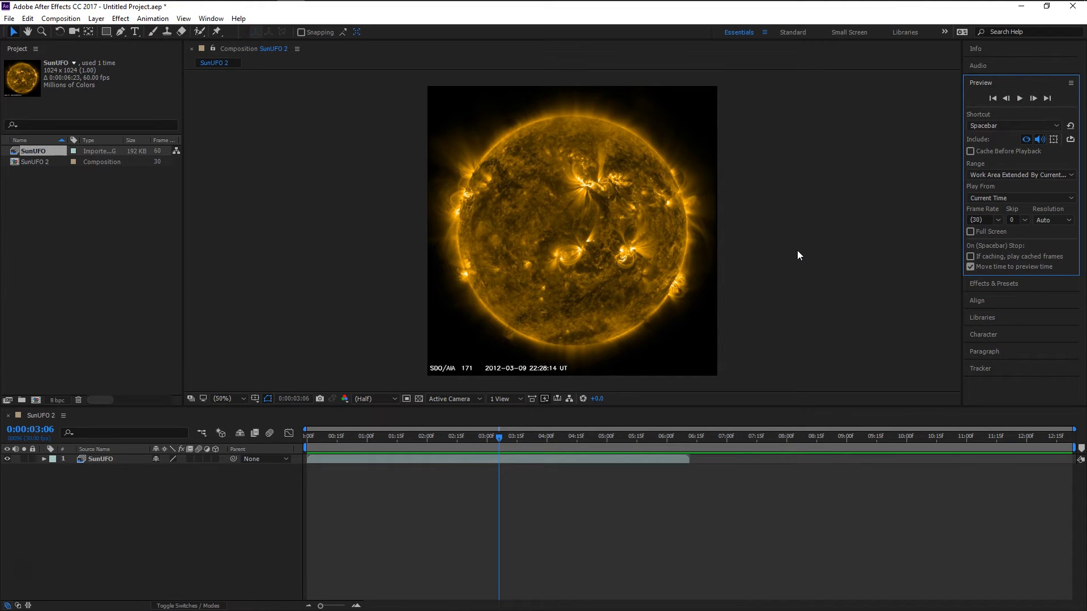